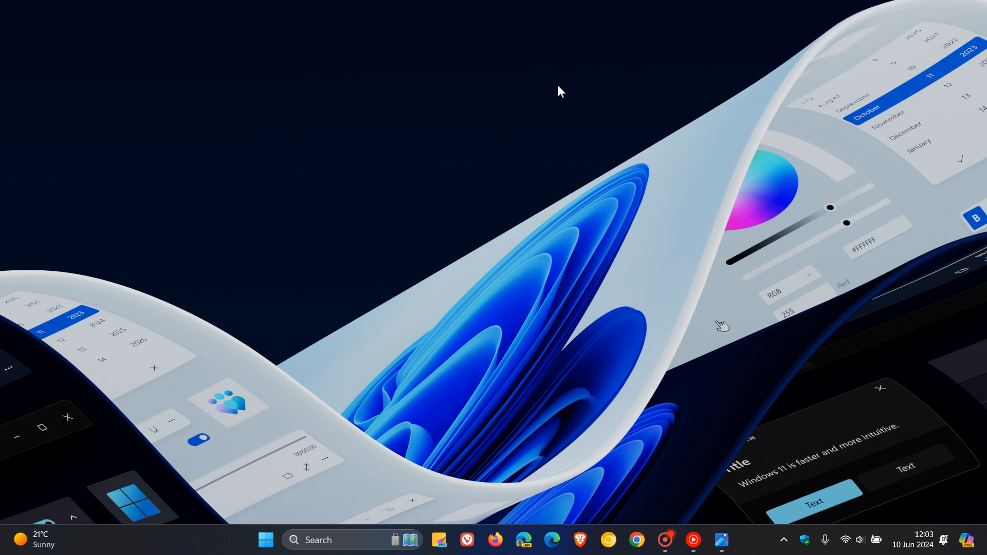
{"action": "mouse_move", "coordinate": [755, 299]}
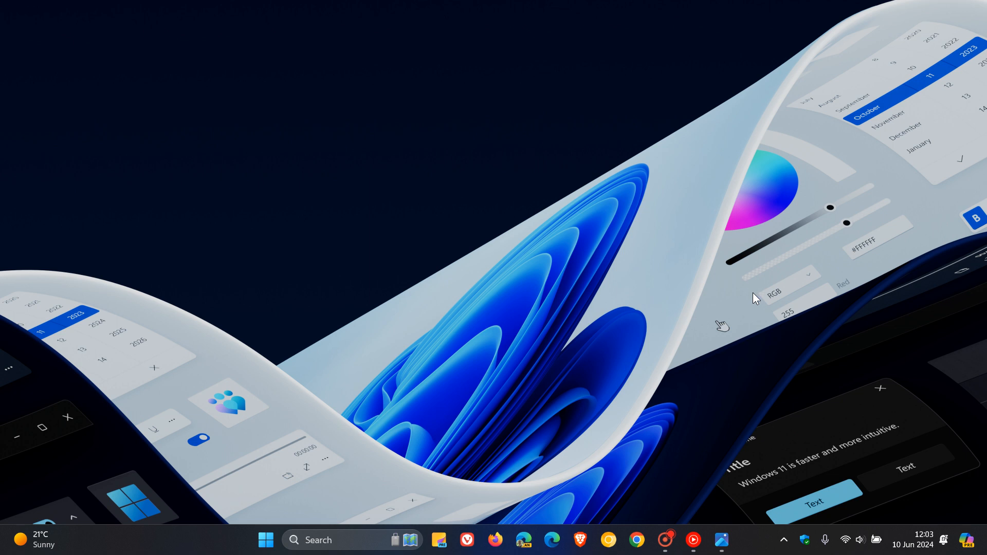
Bring up the Start menu from the taskbar.
{"action": "left_click", "coordinate": [265, 540]}
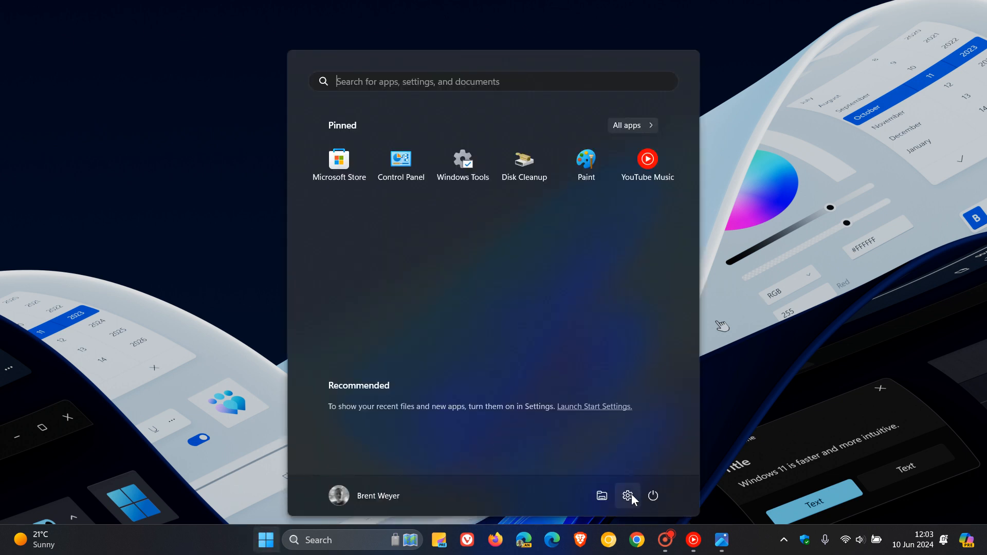
Open Settings, view the Narrator page, then return to the Accessibility list.
{"action": "left_click", "coordinate": [627, 496]}
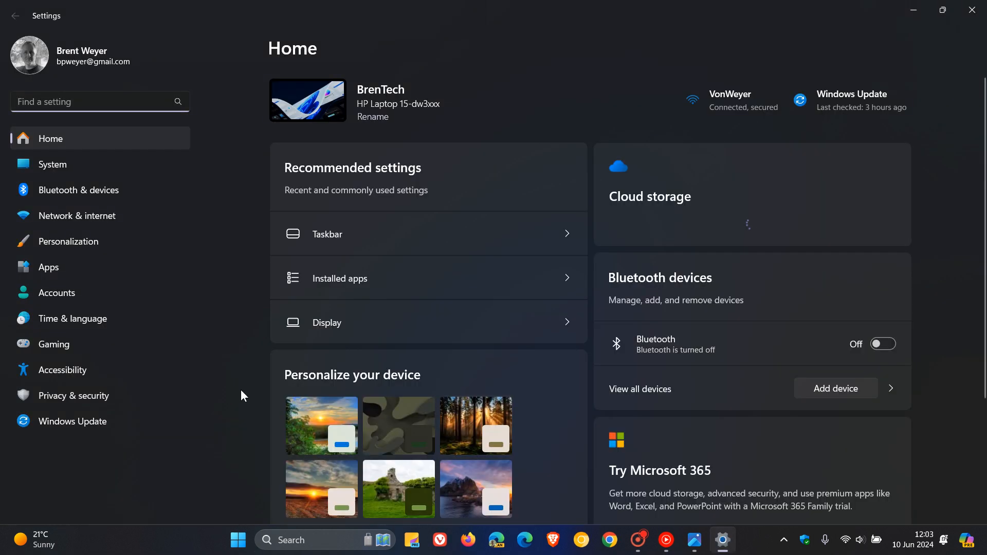
{"action": "left_click", "coordinate": [62, 369]}
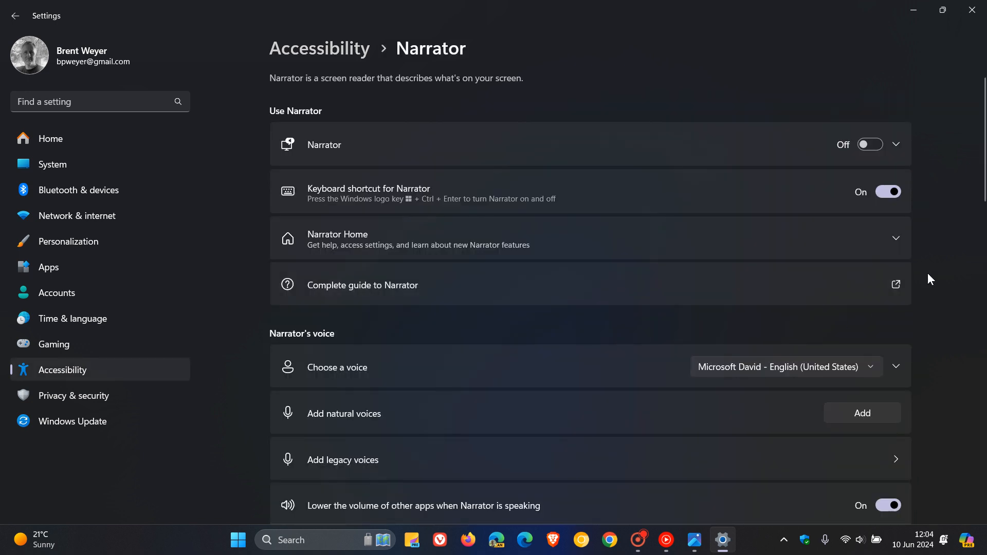
{"action": "mouse_move", "coordinate": [926, 270]}
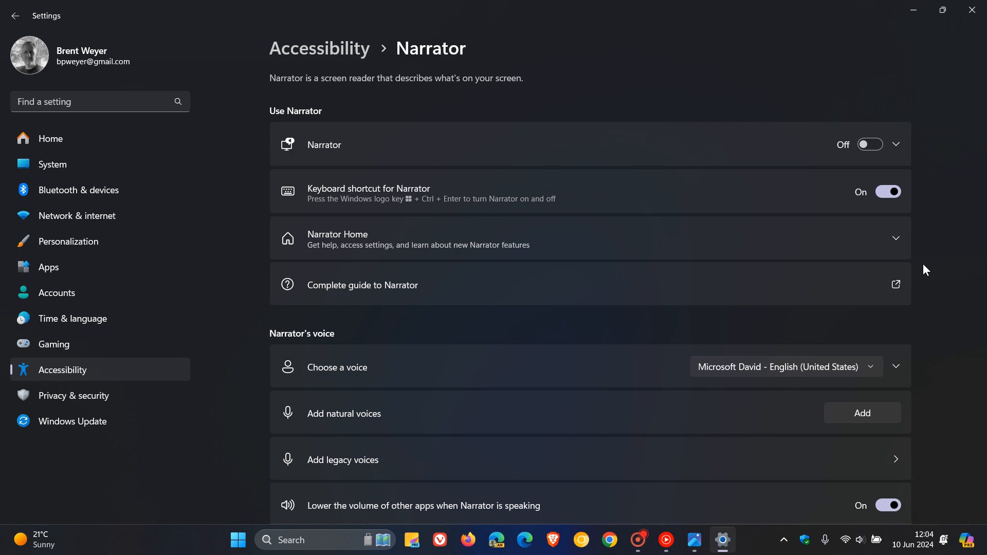
{"action": "mouse_move", "coordinate": [107, 378]}
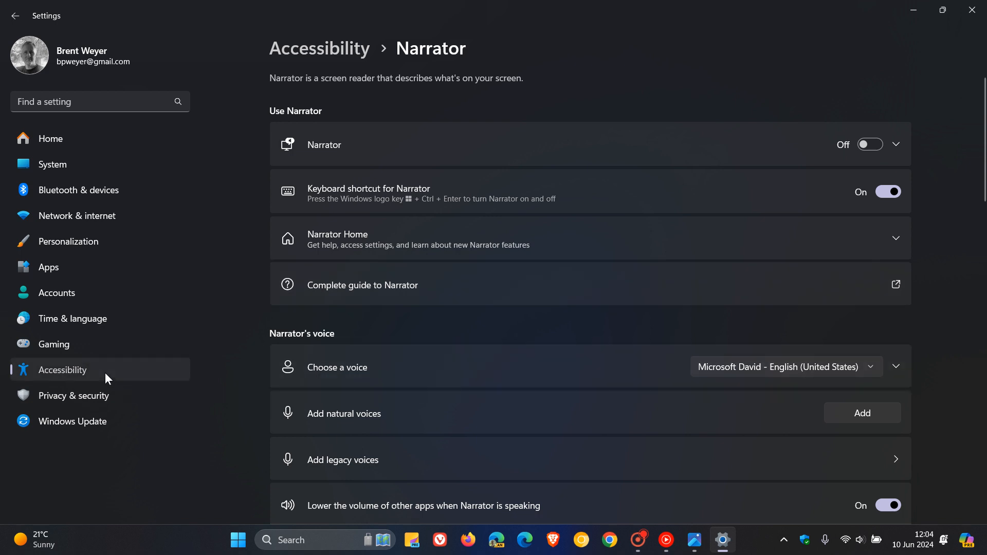
{"action": "left_click", "coordinate": [15, 15]}
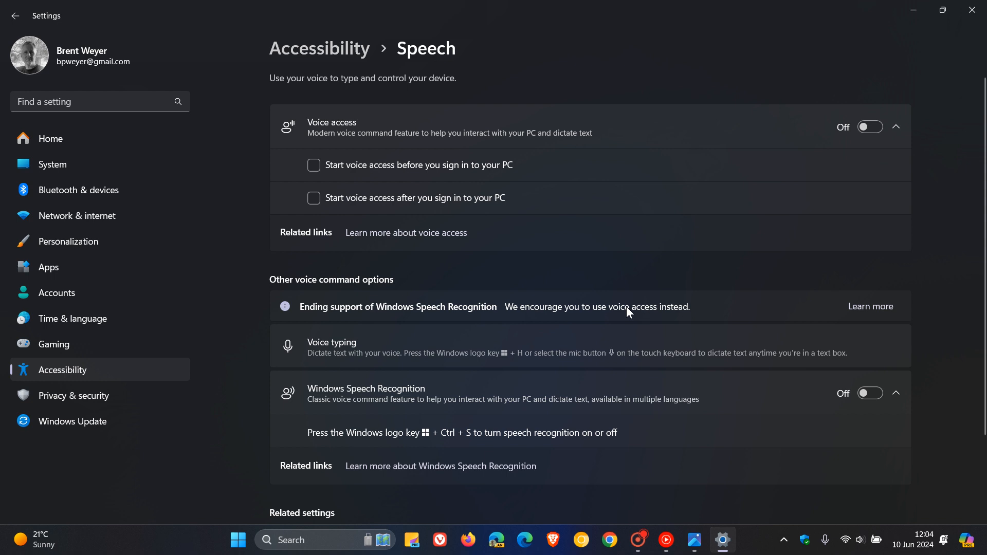
{"action": "mouse_move", "coordinate": [386, 92]}
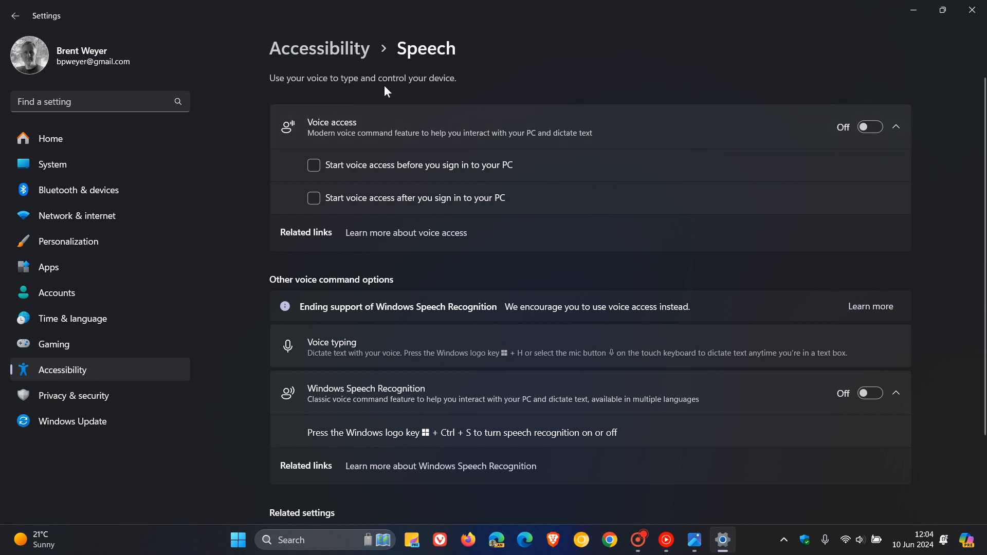
{"action": "mouse_move", "coordinate": [659, 52]}
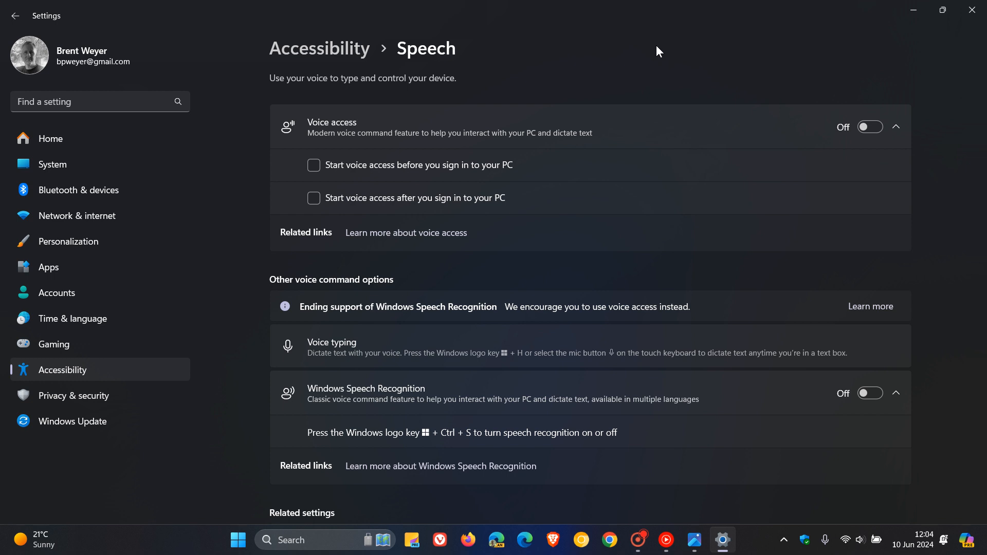
{"action": "mouse_move", "coordinate": [346, 546]}
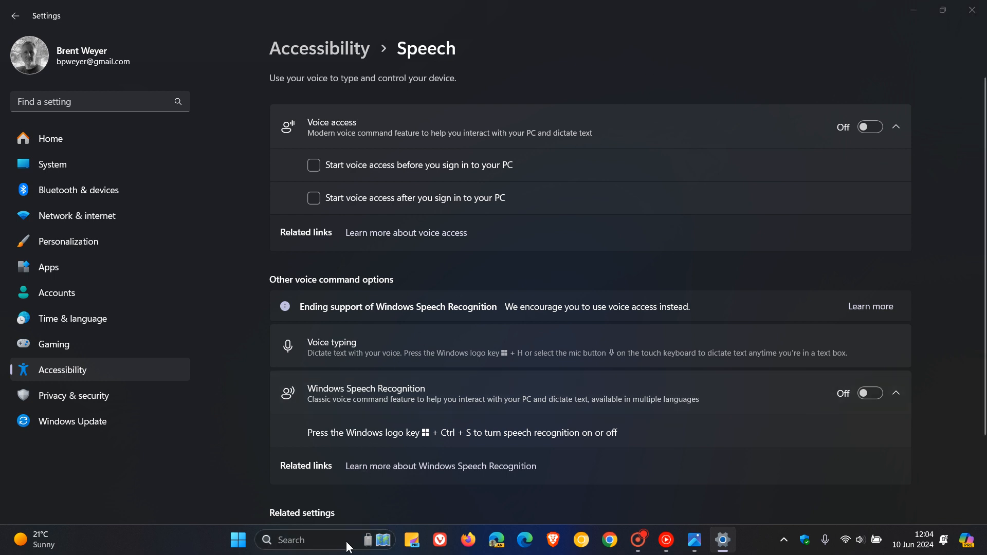
Bring up the Windows search panel from the taskbar.
{"action": "left_click", "coordinate": [237, 540]}
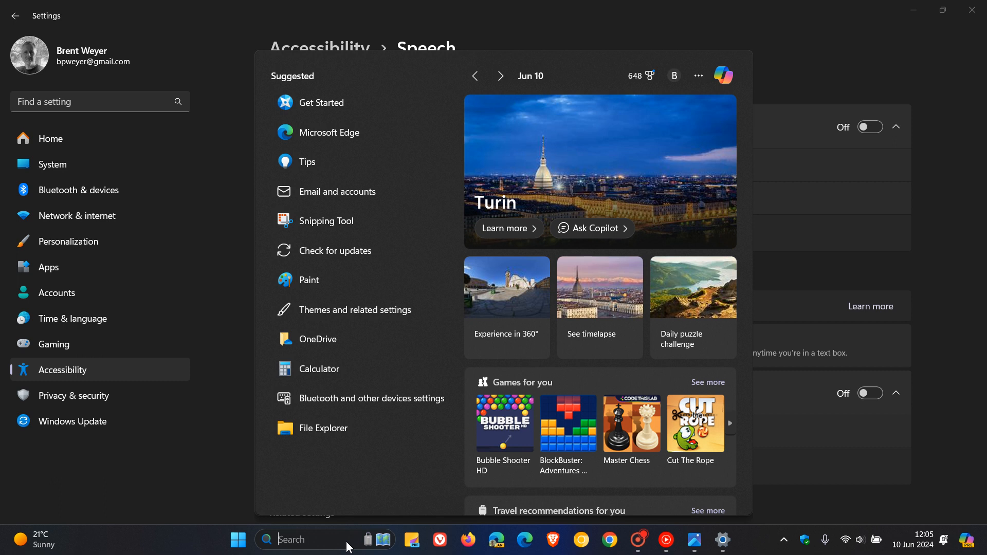
{"action": "mouse_move", "coordinate": [603, 309]}
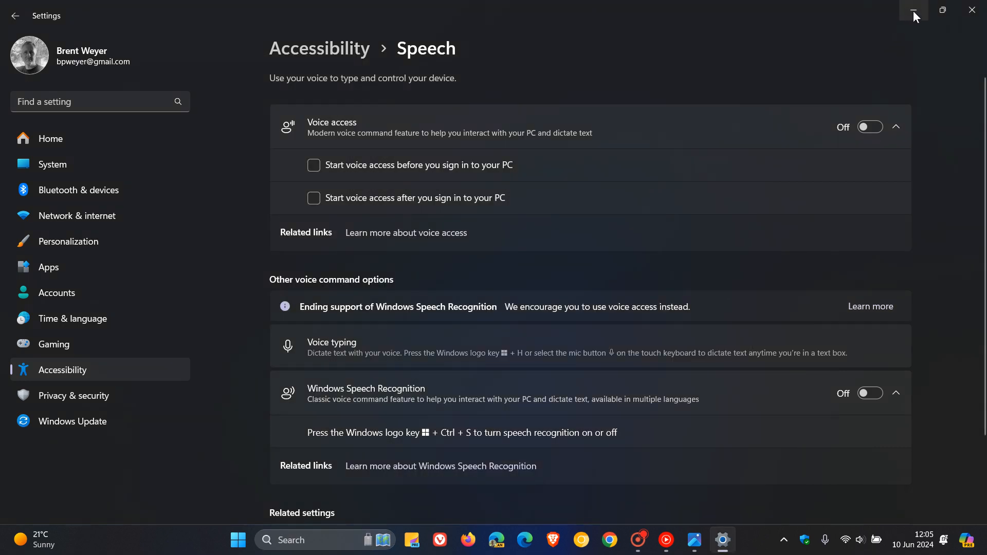
Minimize the Settings window to reveal the desktop.
{"action": "left_click", "coordinate": [914, 10]}
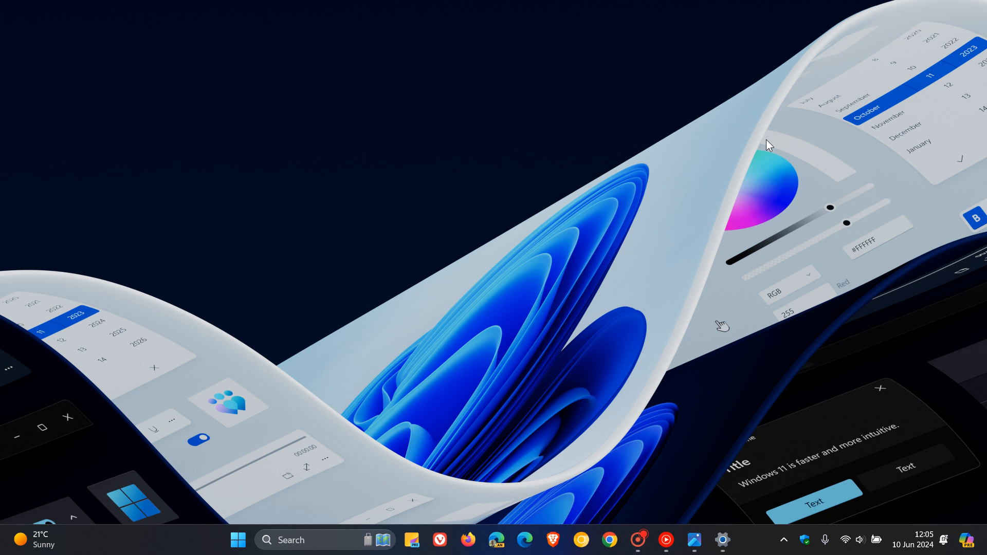
{"action": "mouse_move", "coordinate": [693, 539]}
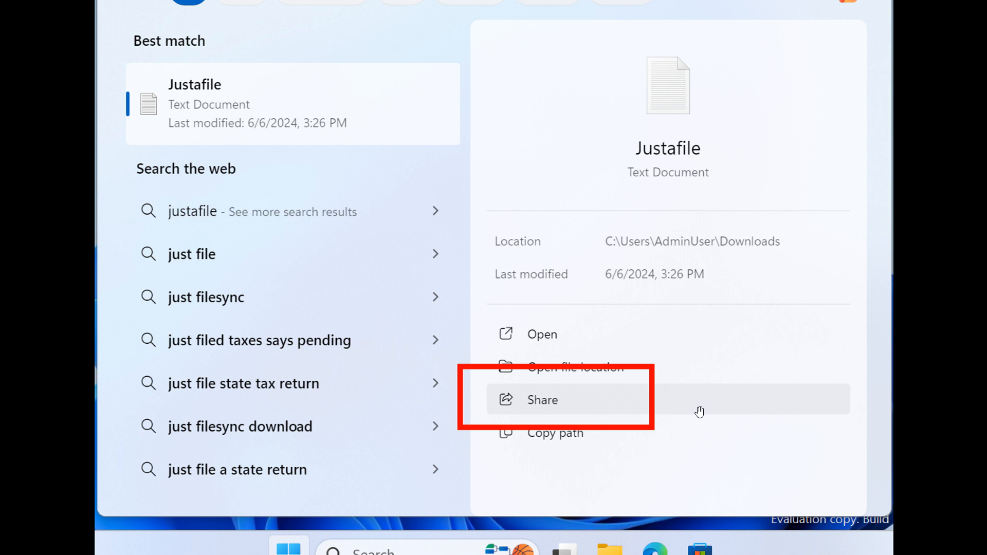
{"action": "mouse_move", "coordinate": [660, 372]}
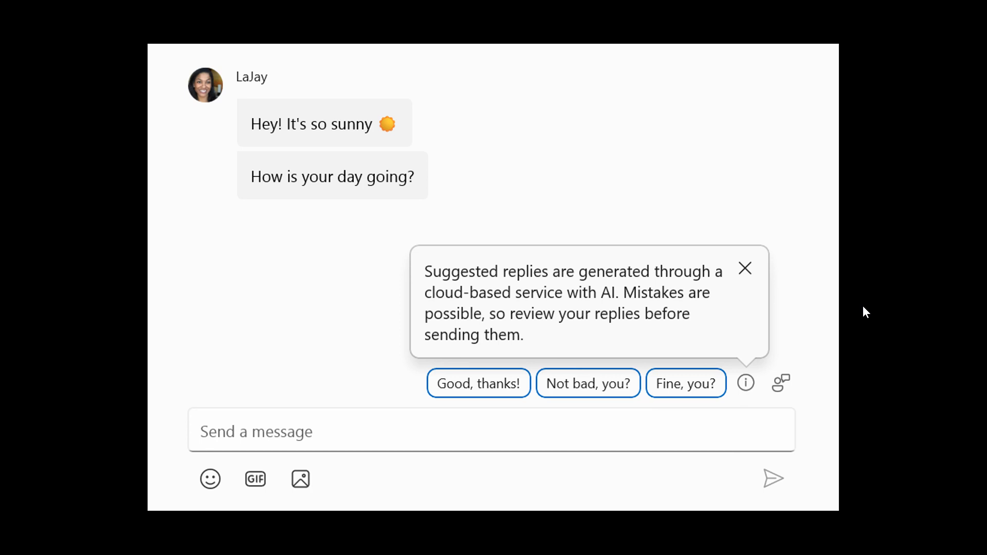
{"action": "mouse_move", "coordinate": [575, 406]}
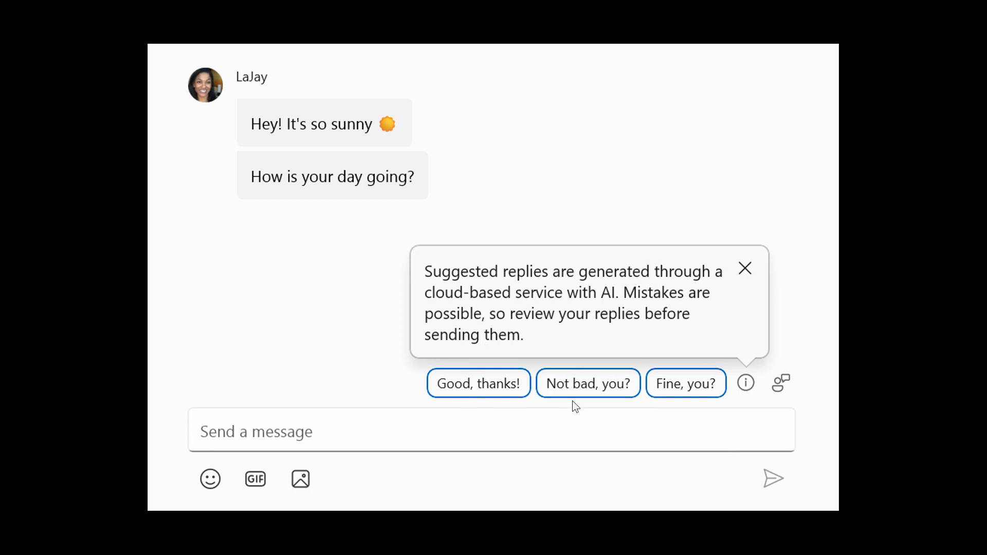
{"action": "mouse_move", "coordinate": [696, 384]}
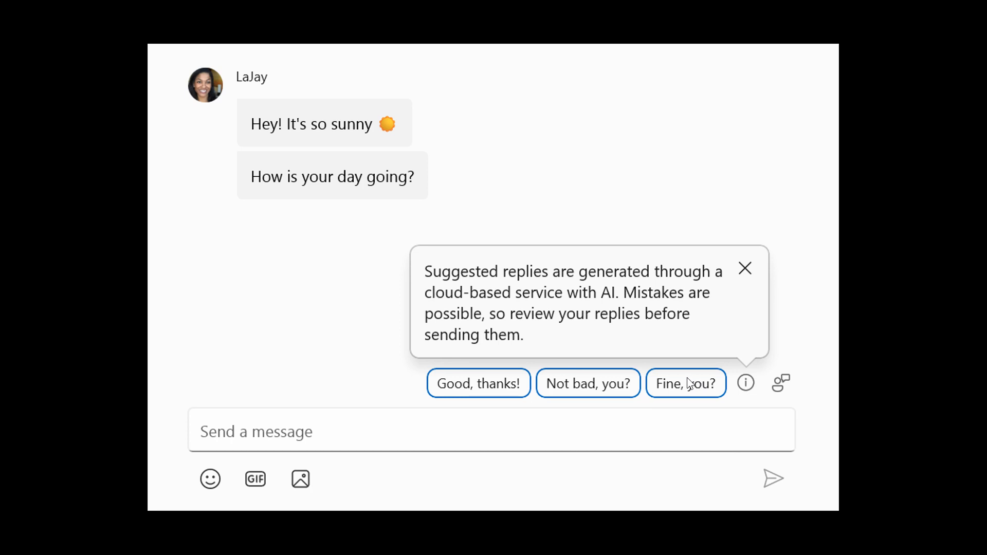
{"action": "mouse_move", "coordinate": [578, 279]}
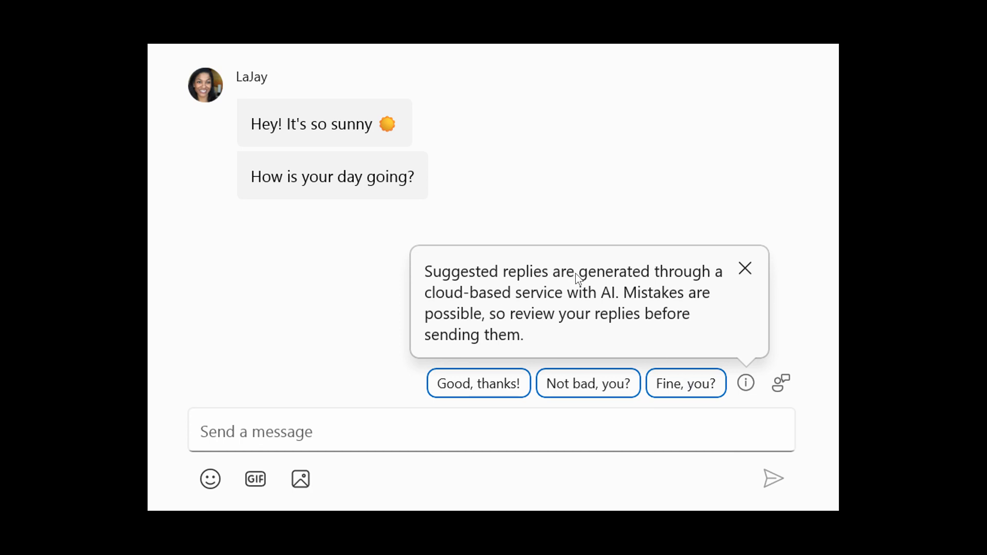
{"action": "mouse_move", "coordinate": [697, 340]}
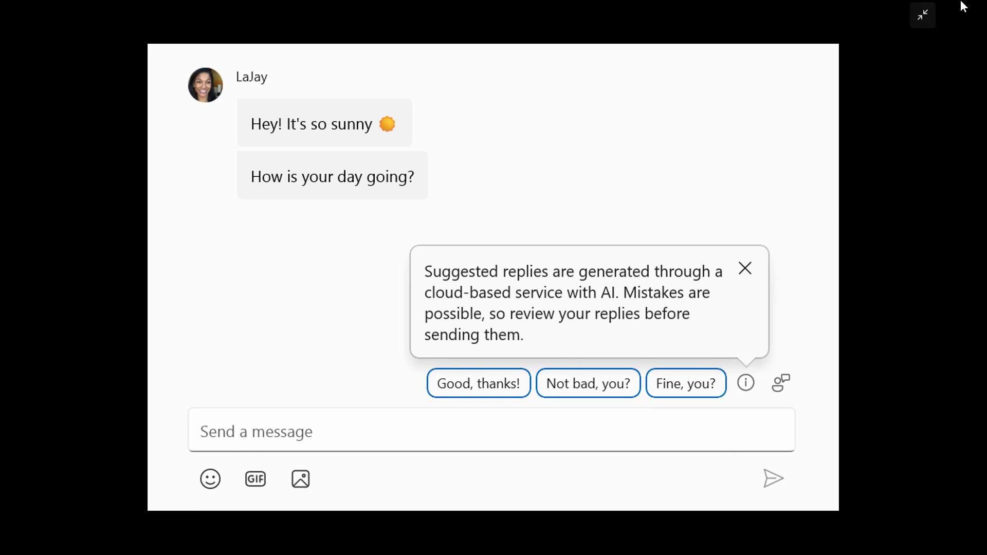
Exit the full-screen screenshot view and close Photos to reveal the desktop.
{"action": "left_click", "coordinate": [922, 15]}
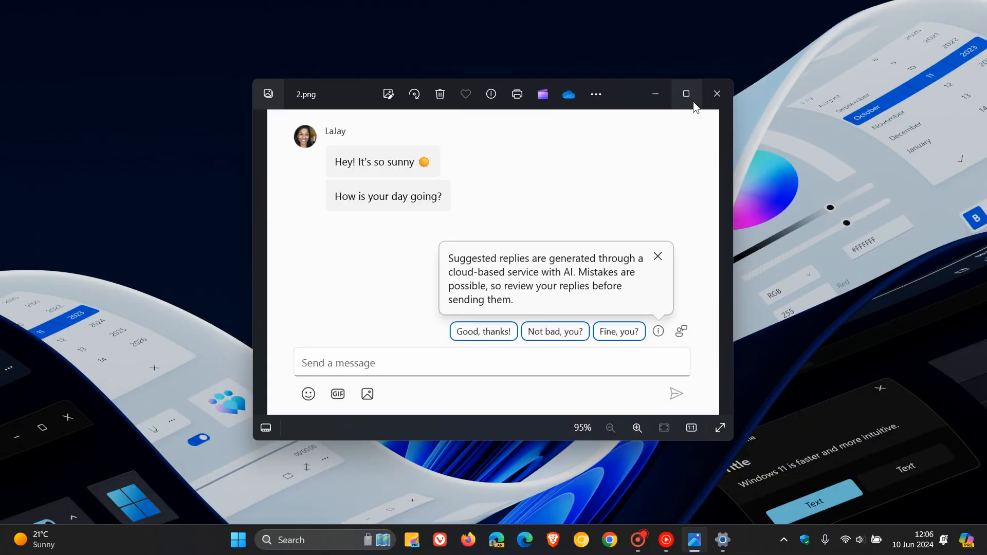
{"action": "left_click", "coordinate": [716, 94]}
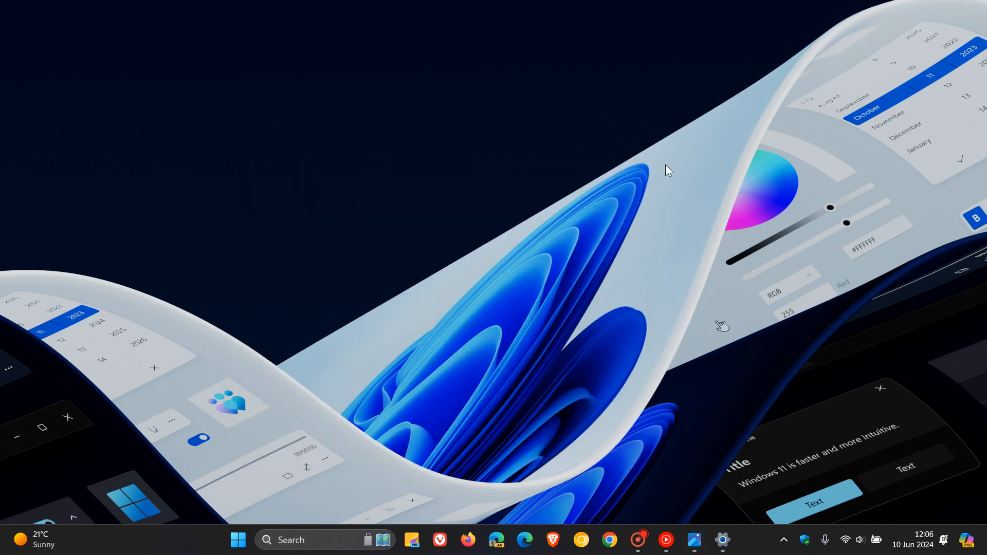